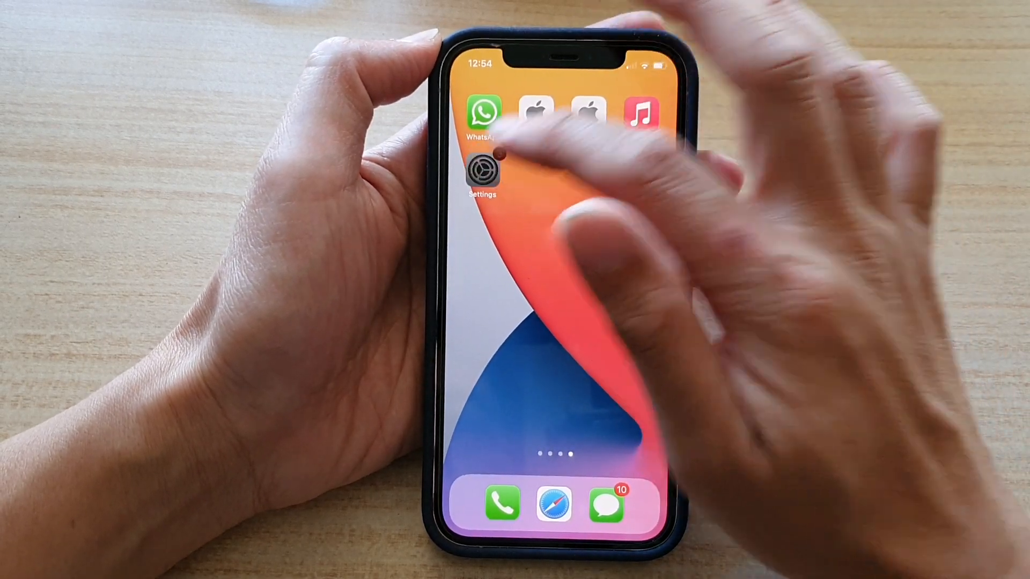
# Turn on Use Cellular Data for the TV app's streaming options in Settings.
pyautogui.click(482, 170)
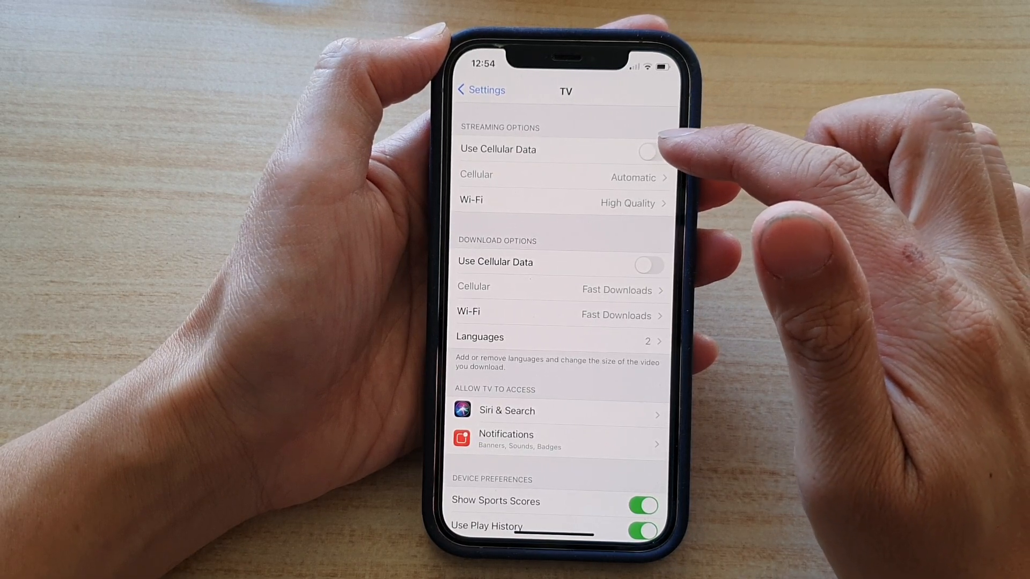
pyautogui.click(649, 149)
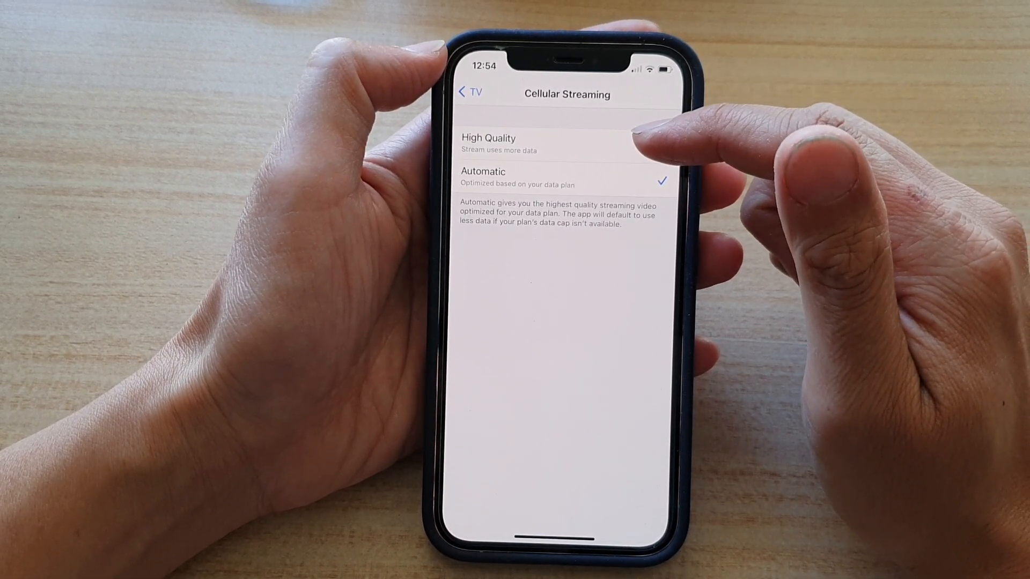
# Try High Quality, revert cellular streaming to Automatic, and return to TV settings.
pyautogui.click(564, 144)
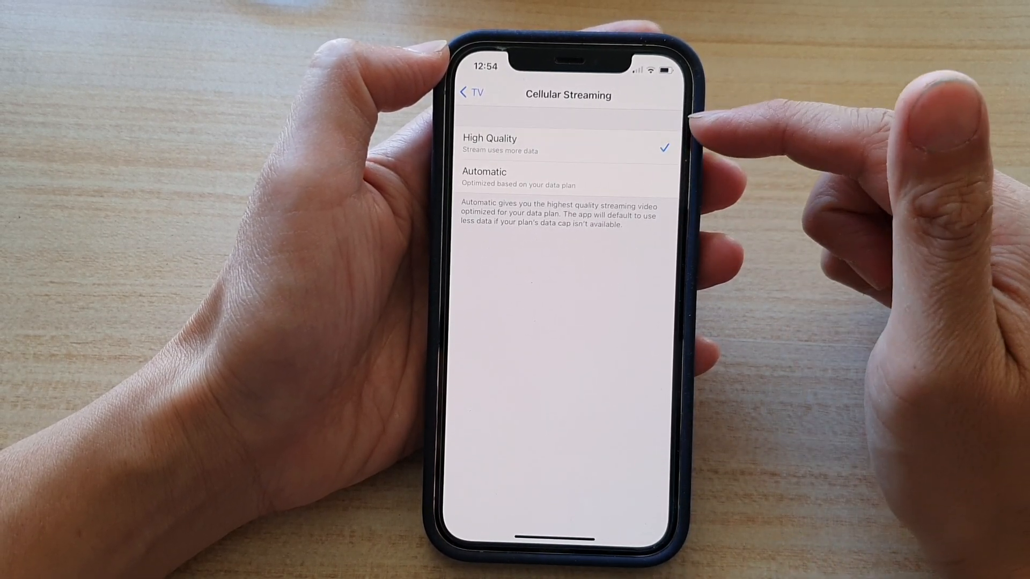
pyautogui.click(569, 178)
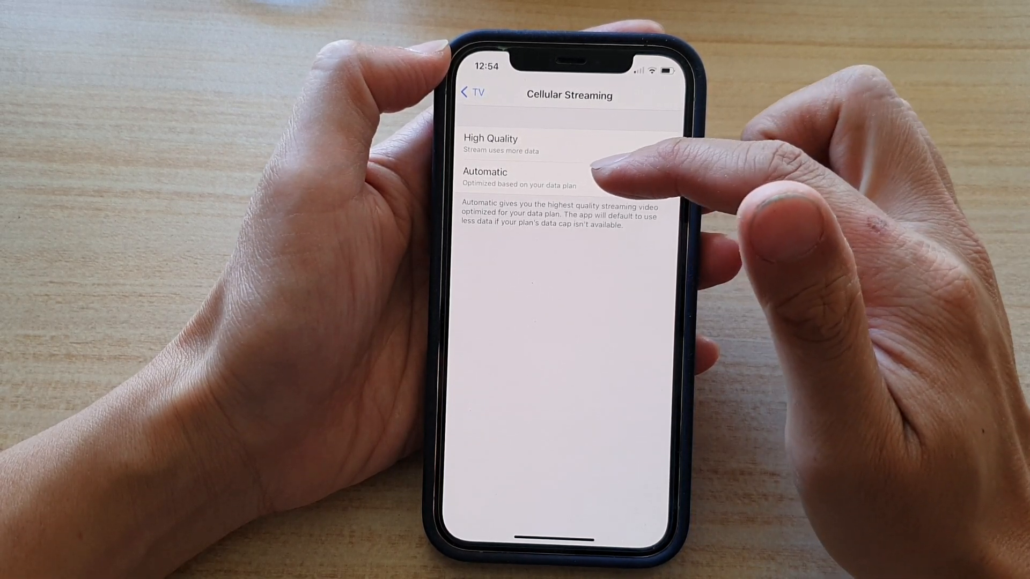
pyautogui.click(565, 178)
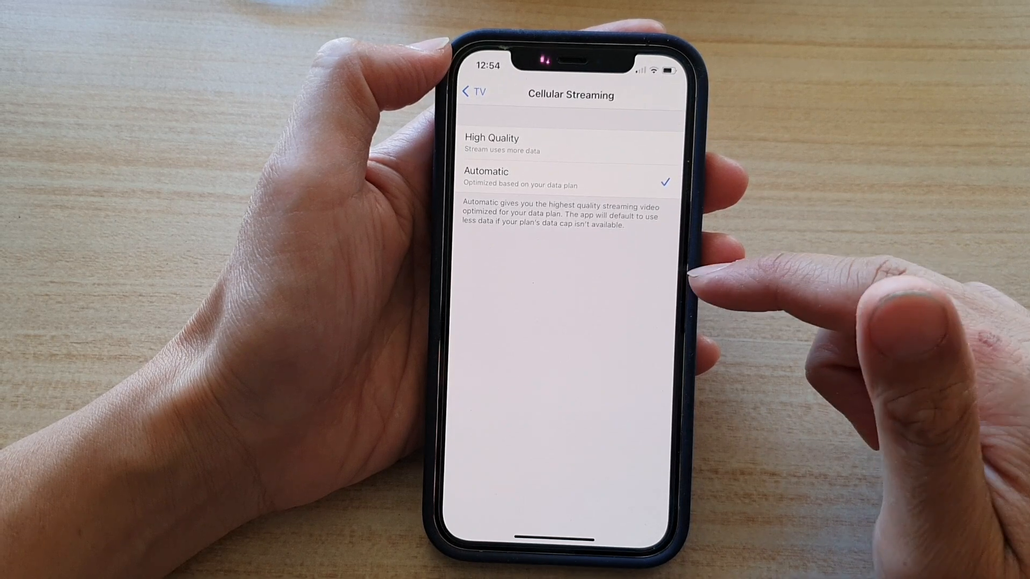
pyautogui.click(473, 91)
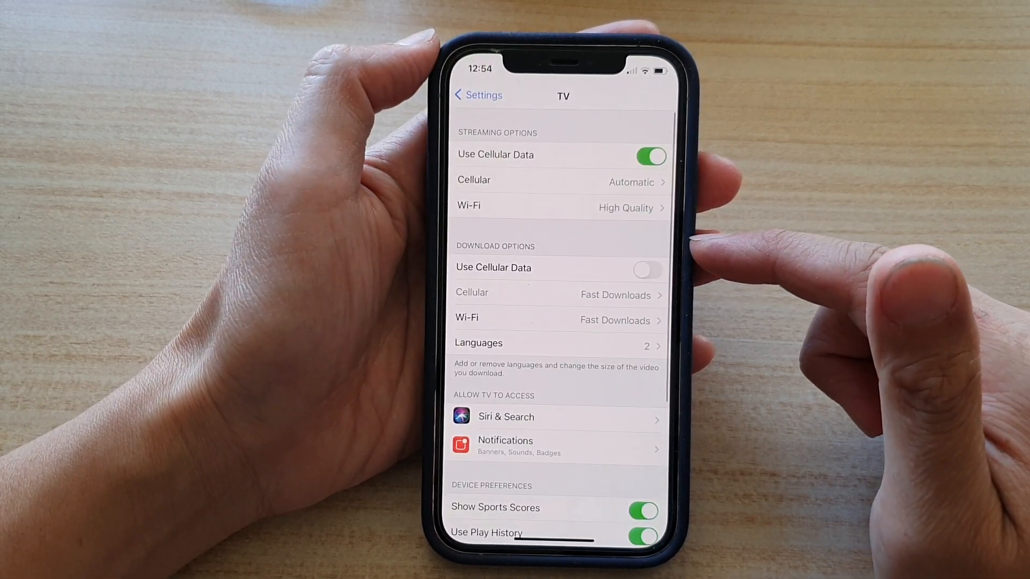
# Back out of TV options to the main Settings list and scroll through it.
pyautogui.click(477, 95)
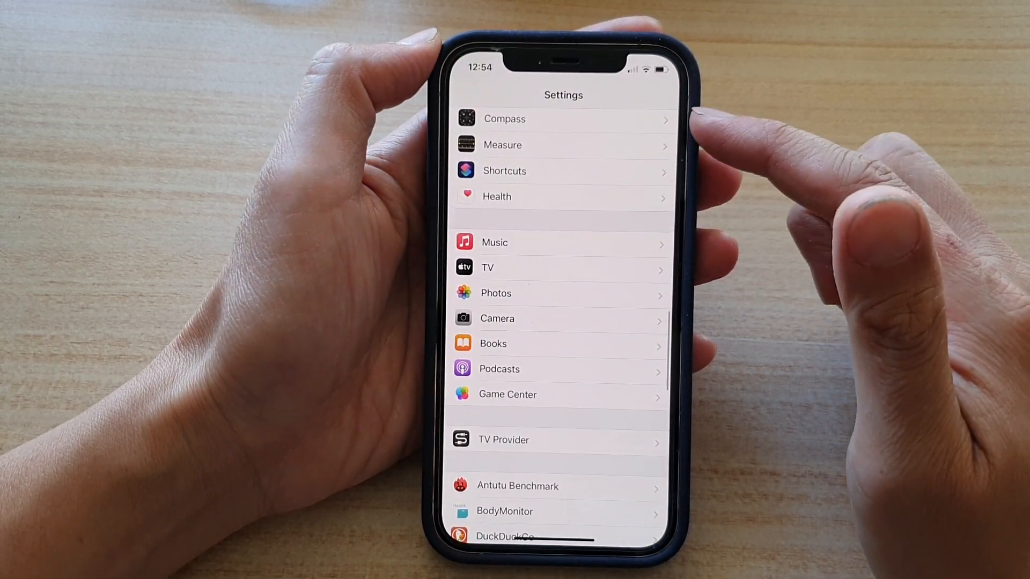
pyautogui.scroll(-3)
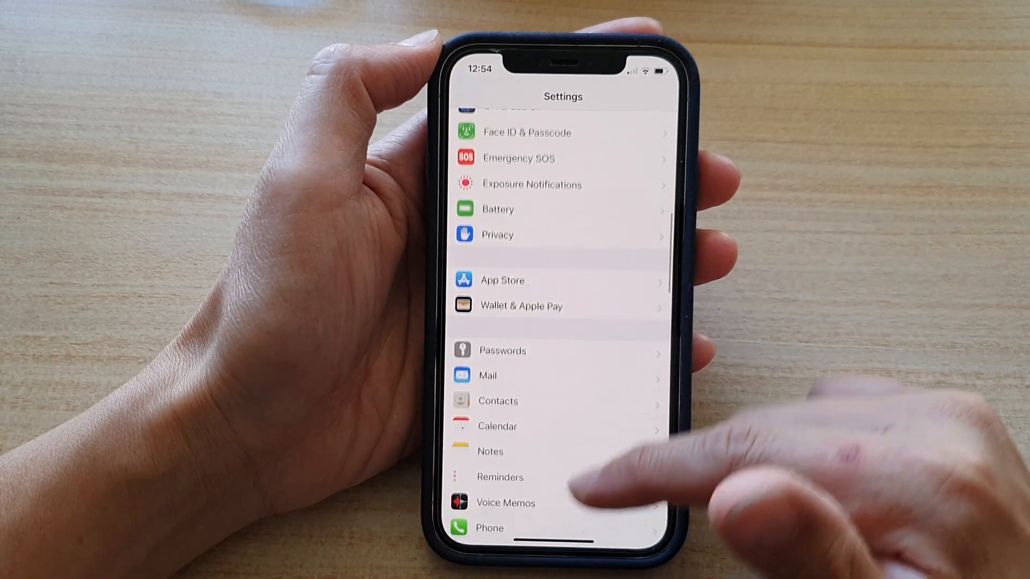